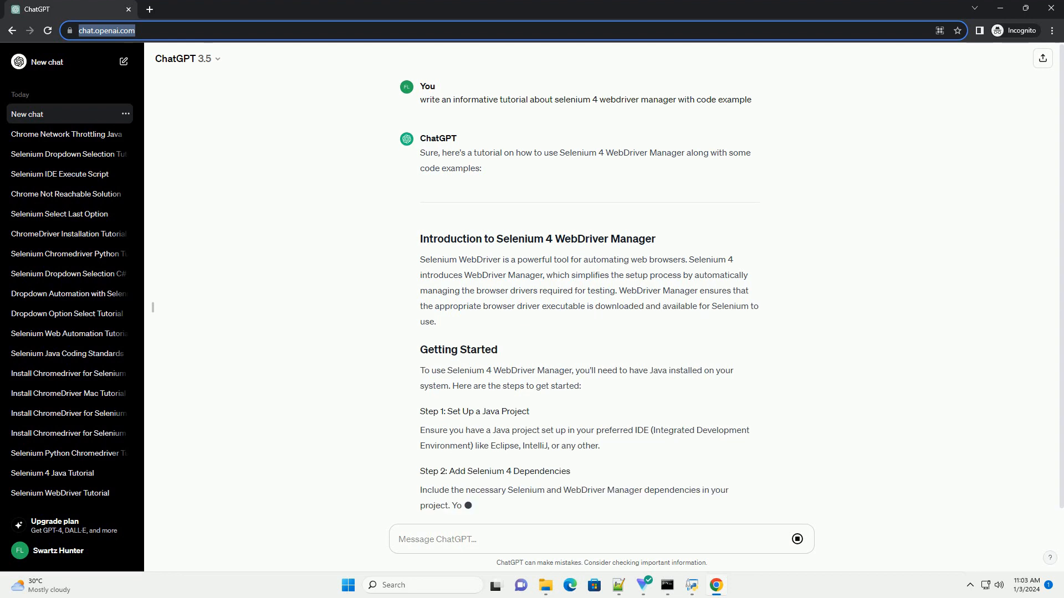
scroll("down", 3)
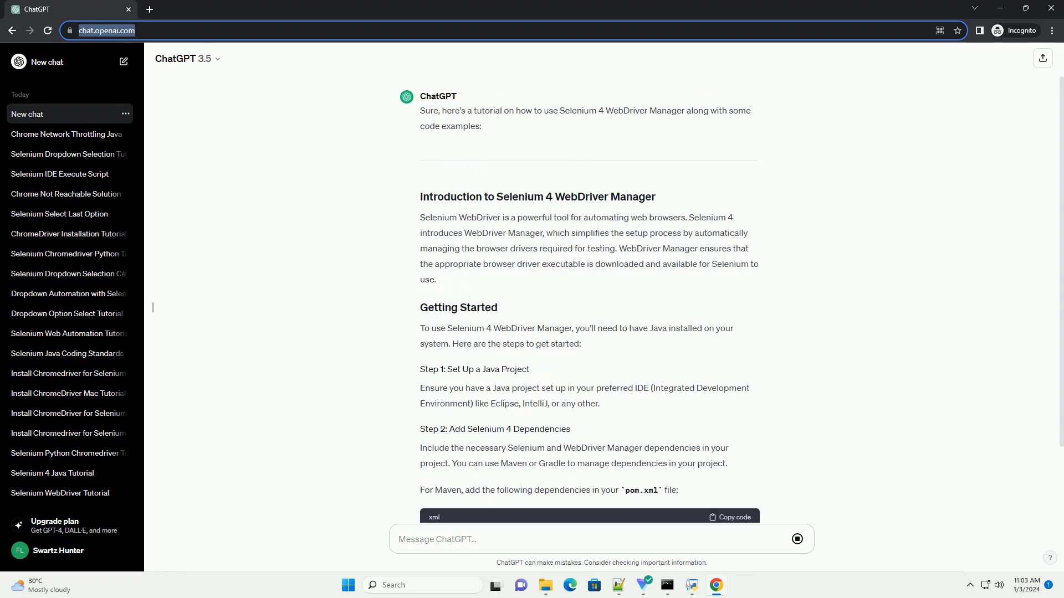
scroll("down", 3)
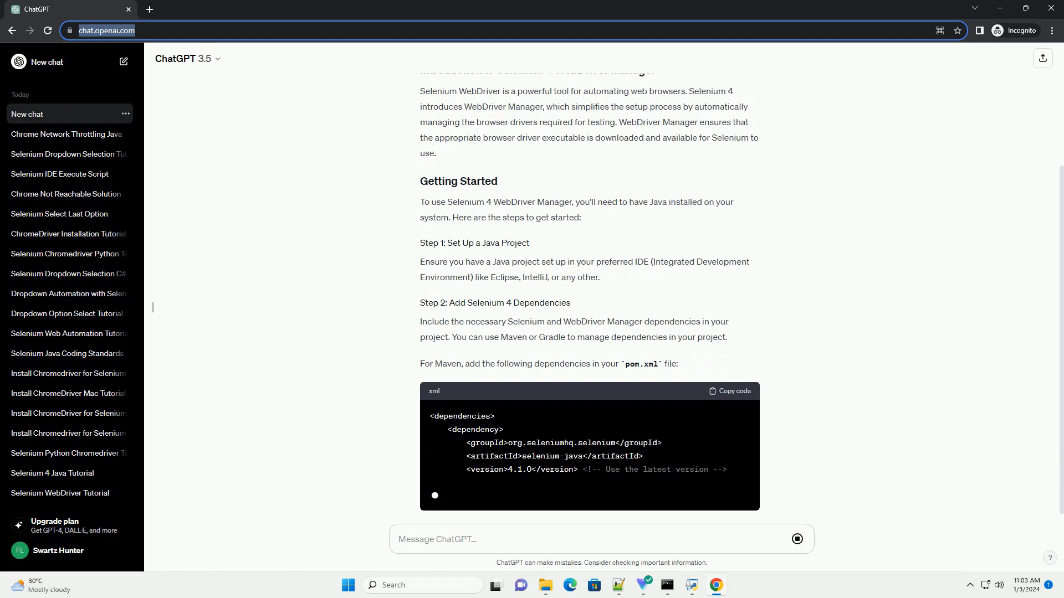
scroll("down", 3)
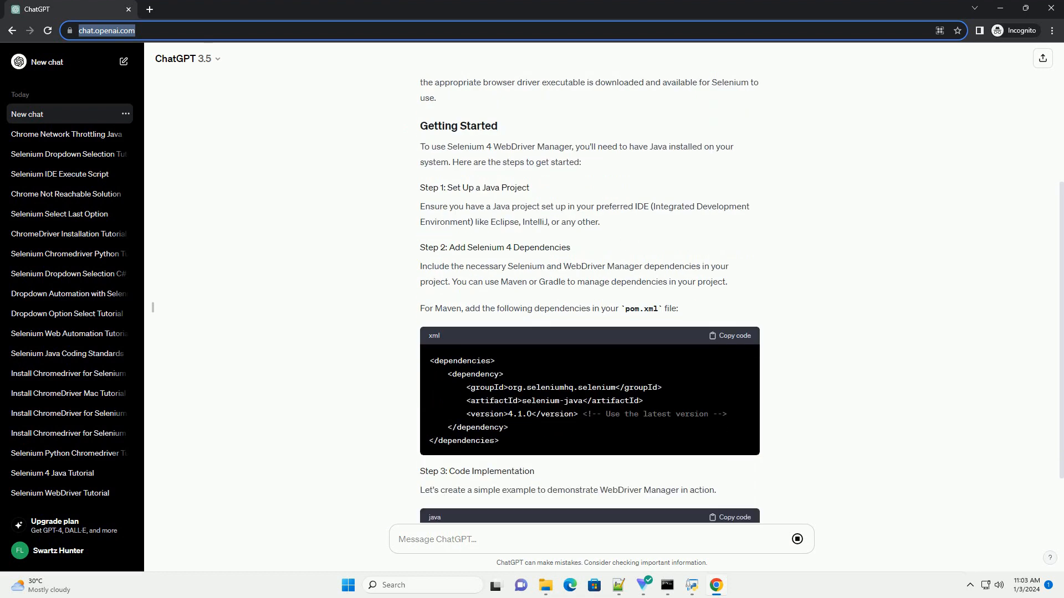
scroll("down", 3)
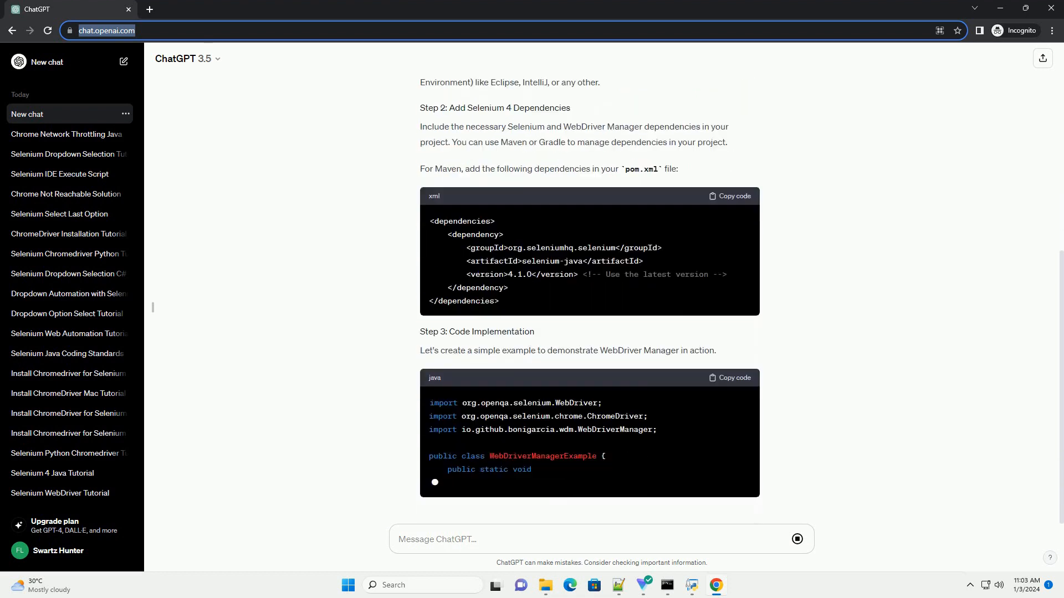
scroll("down", 3)
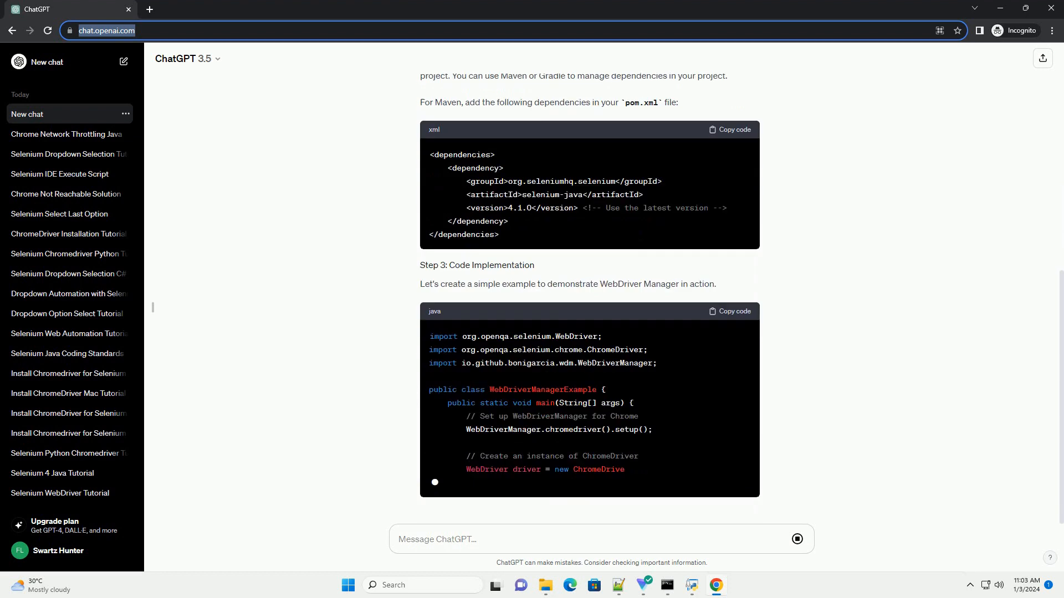
scroll("down", 3)
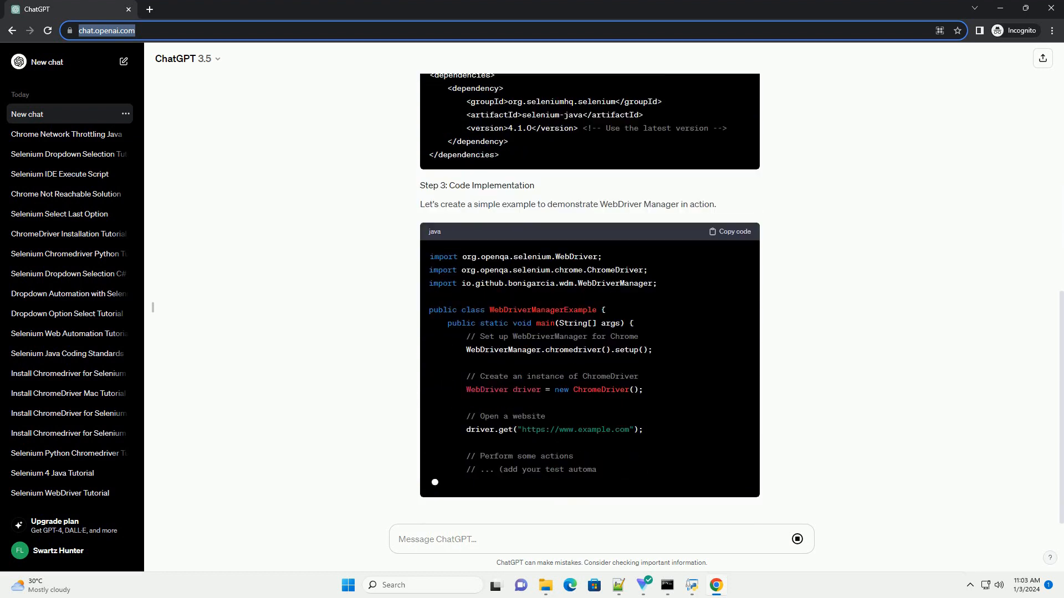
scroll("down", 3)
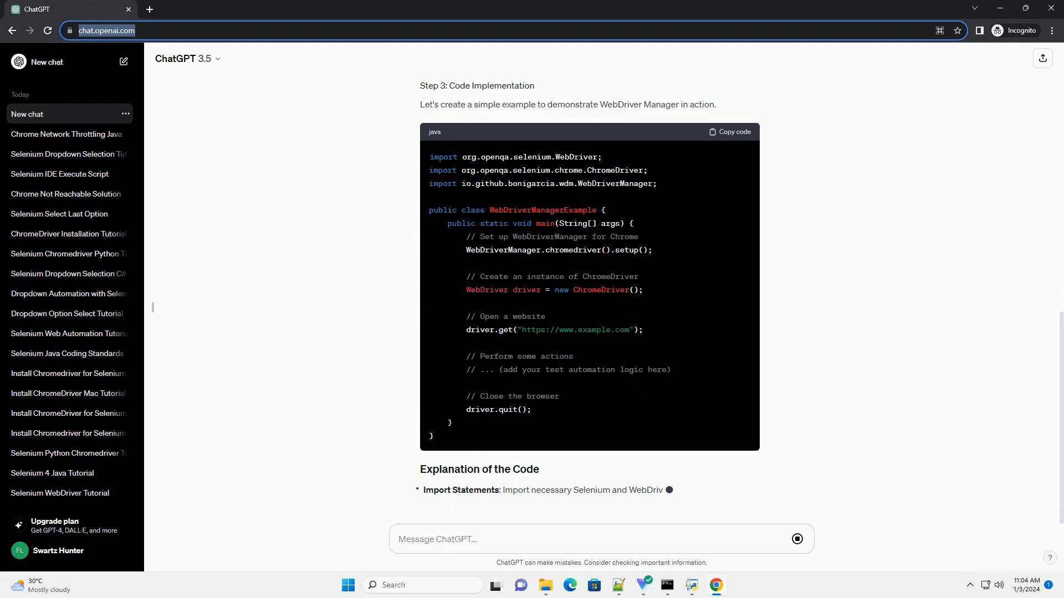
scroll("down", 3)
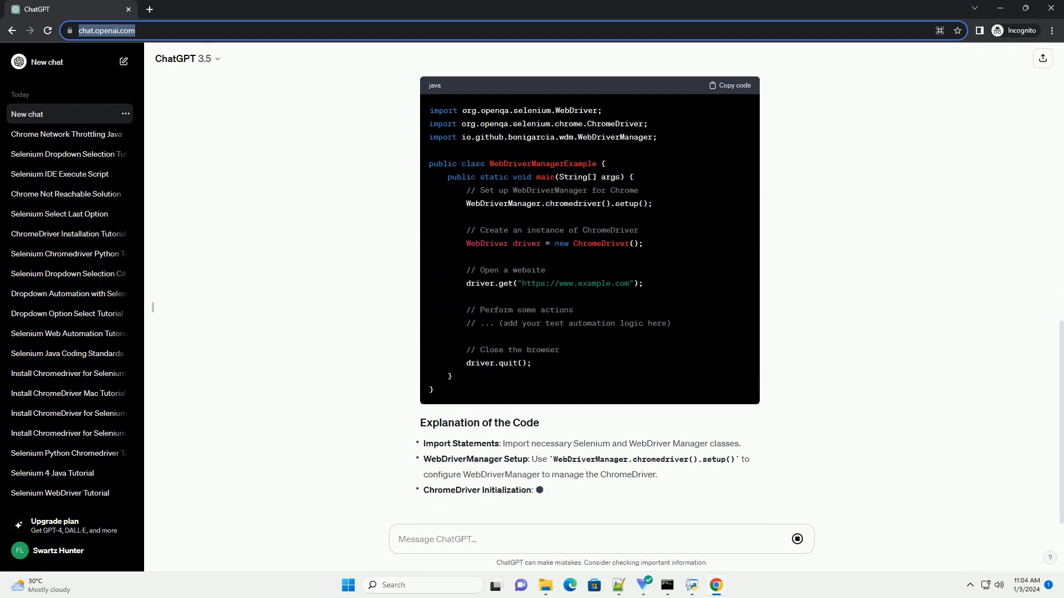
scroll("down", 3)
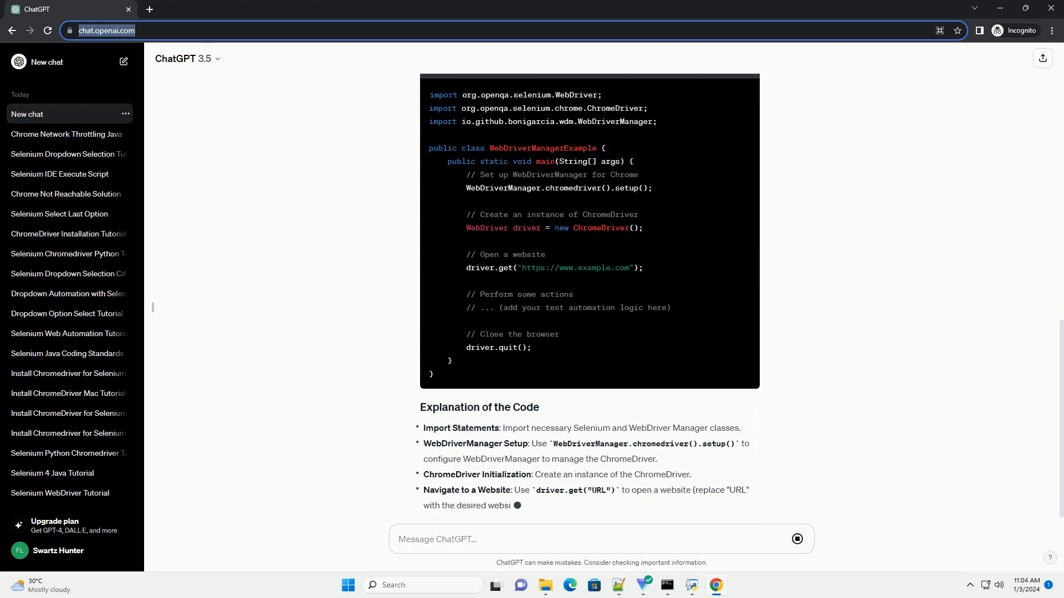
scroll("down", 3)
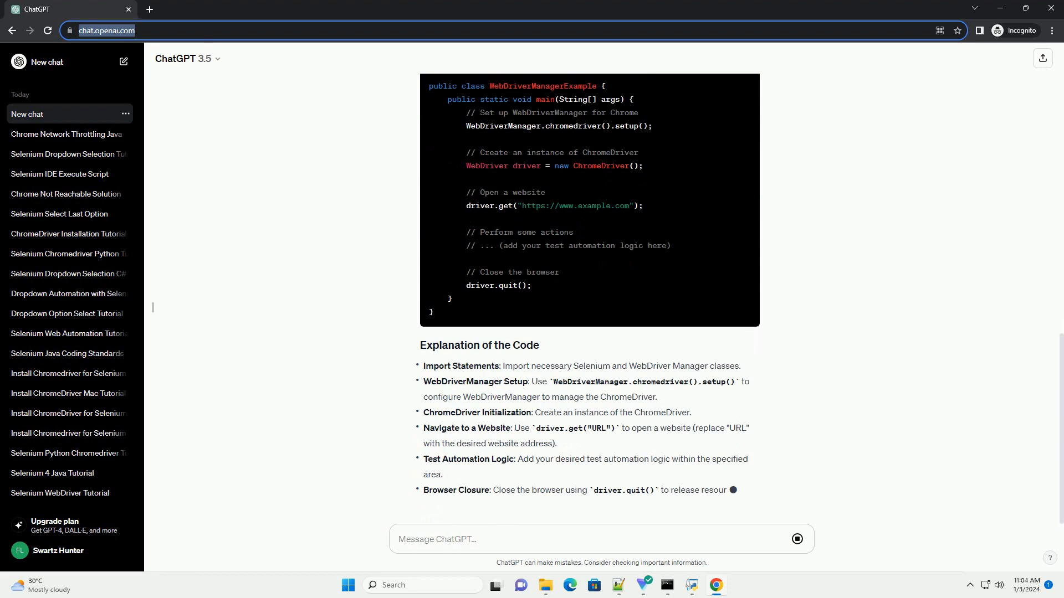
scroll("down", 3)
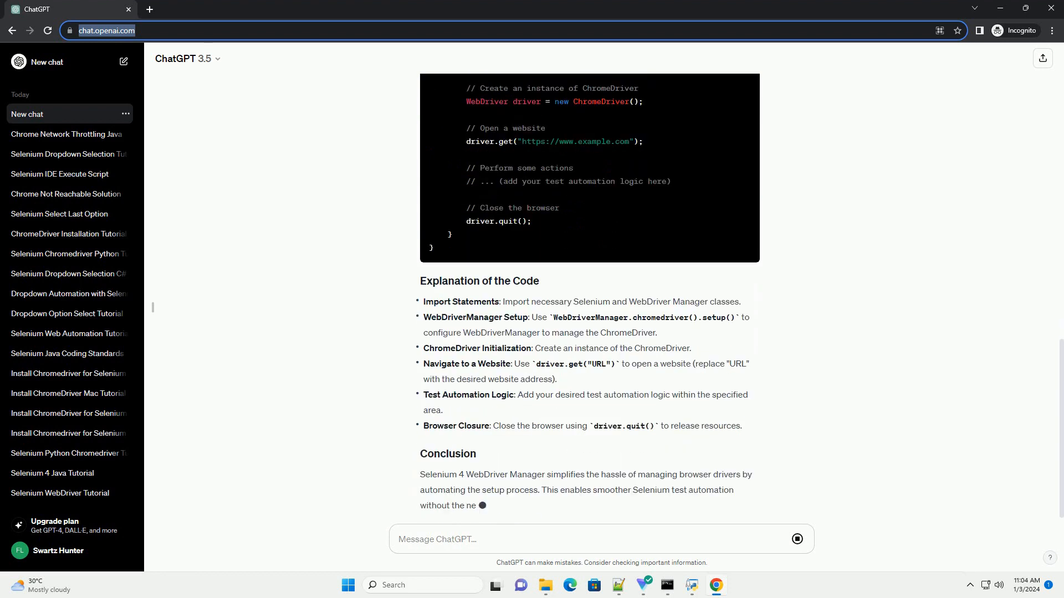